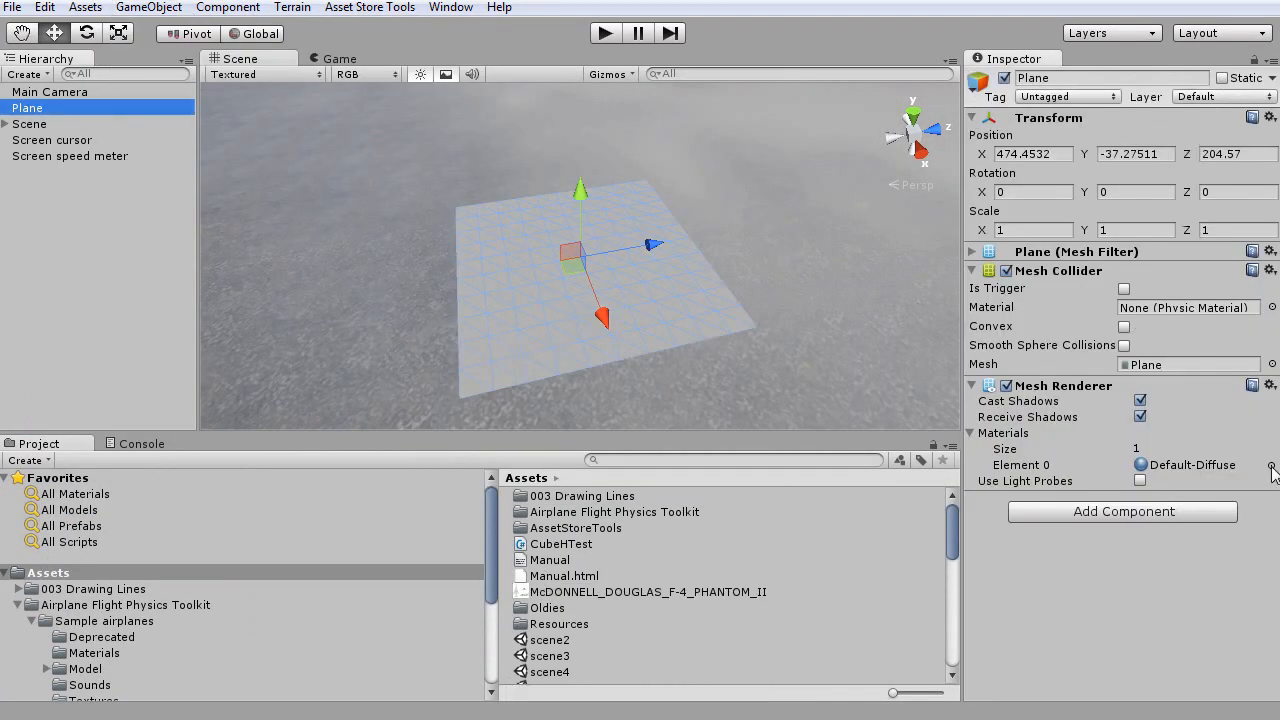
- Add Plane objects with the f4p2mat blueprint material, rotated and scaled into top, side and front views around a box
{"action": "left_click", "coordinate": [556, 560]}
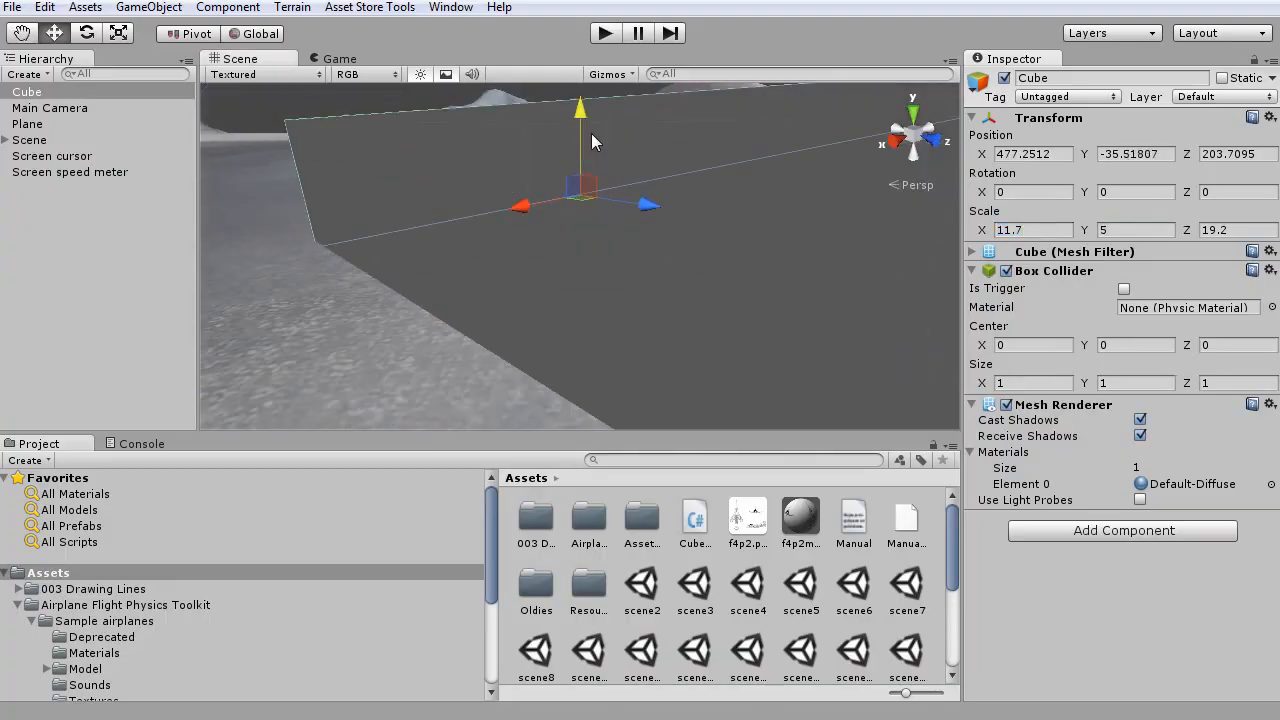
{"action": "left_click", "coordinate": [28, 124]}
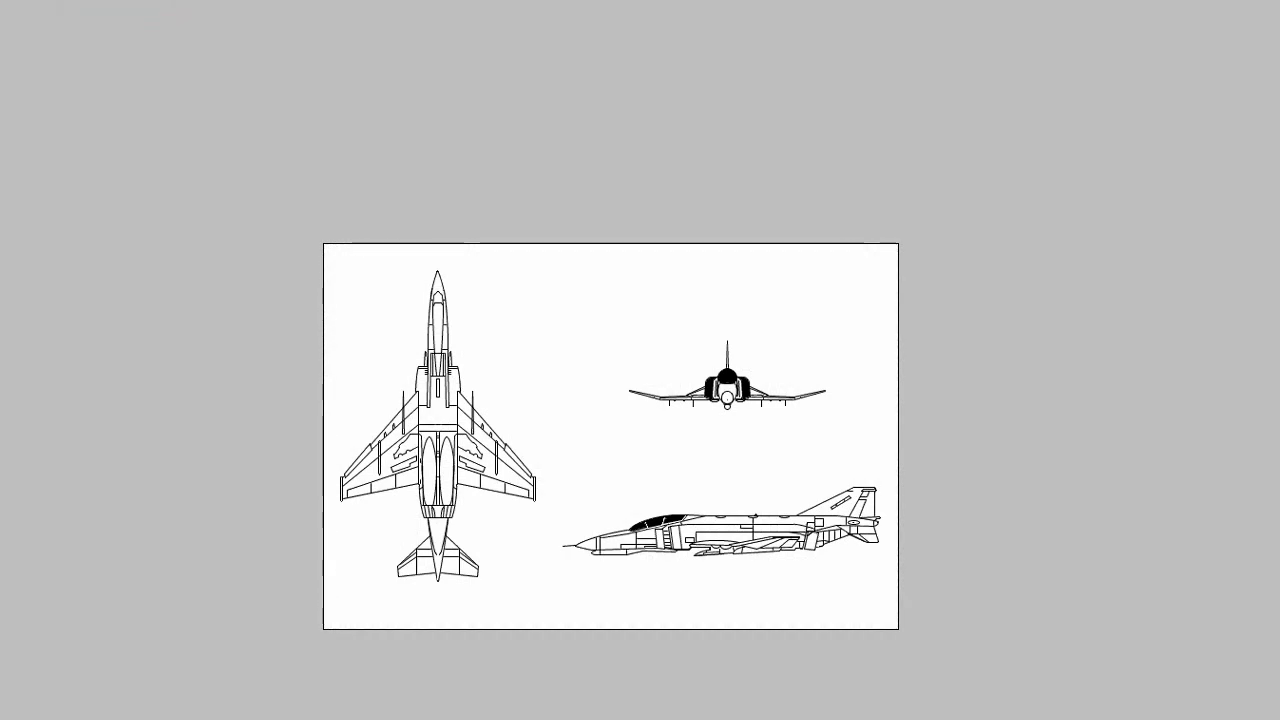
{"action": "right_click", "coordinate": [748, 516]}
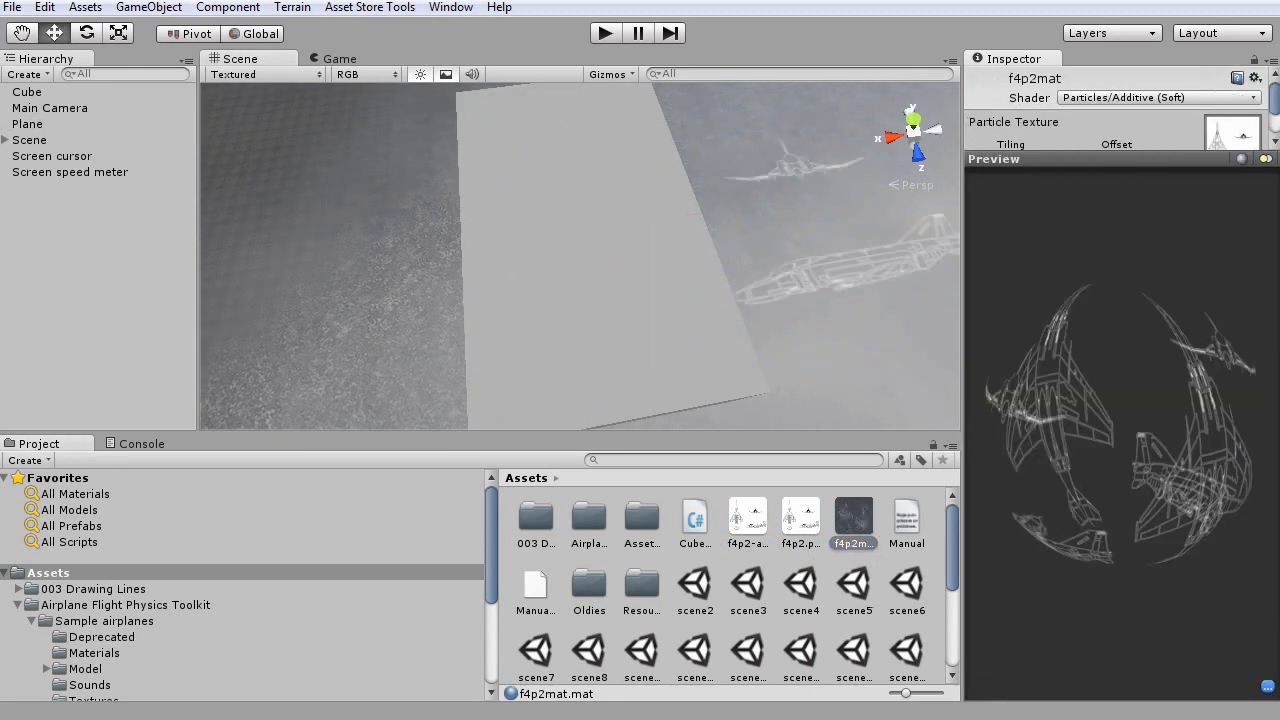
{"action": "left_click", "coordinate": [28, 124]}
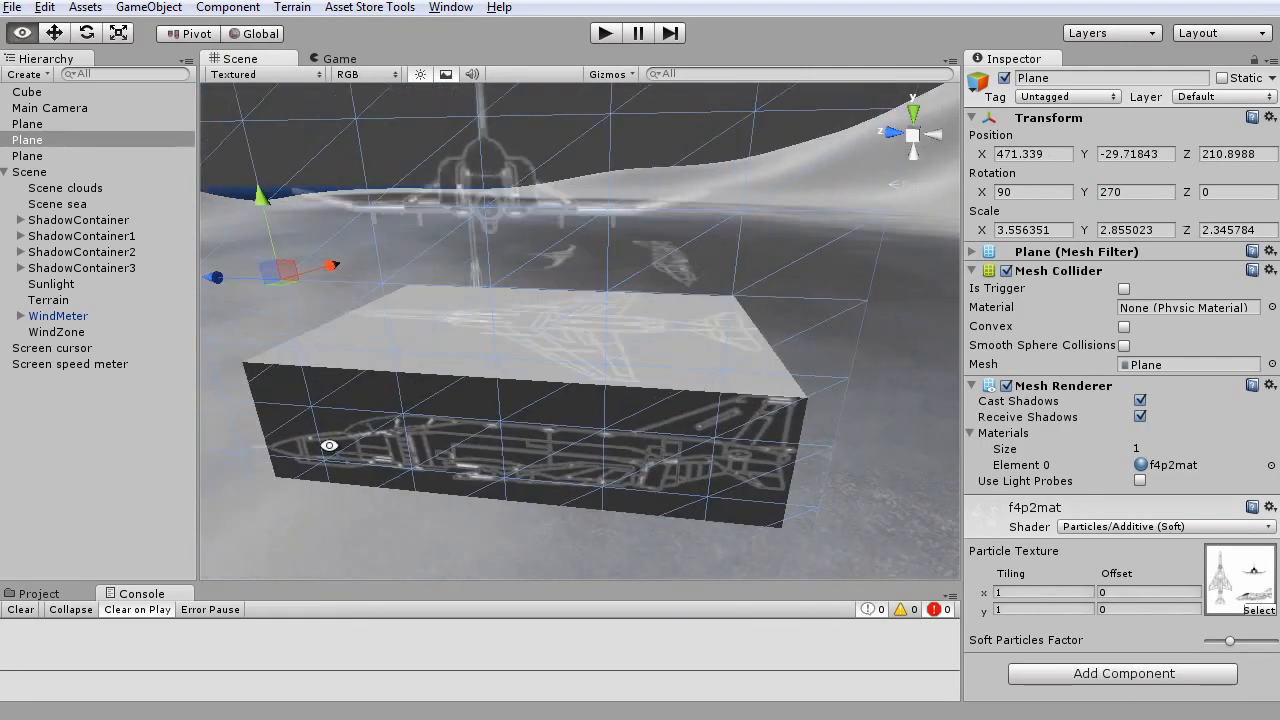
- Build an empty new_airplane with wing_left and wing_right children holding scaled Cube _surface_ boxes over the blueprint wings
{"action": "left_click", "coordinate": [28, 92]}
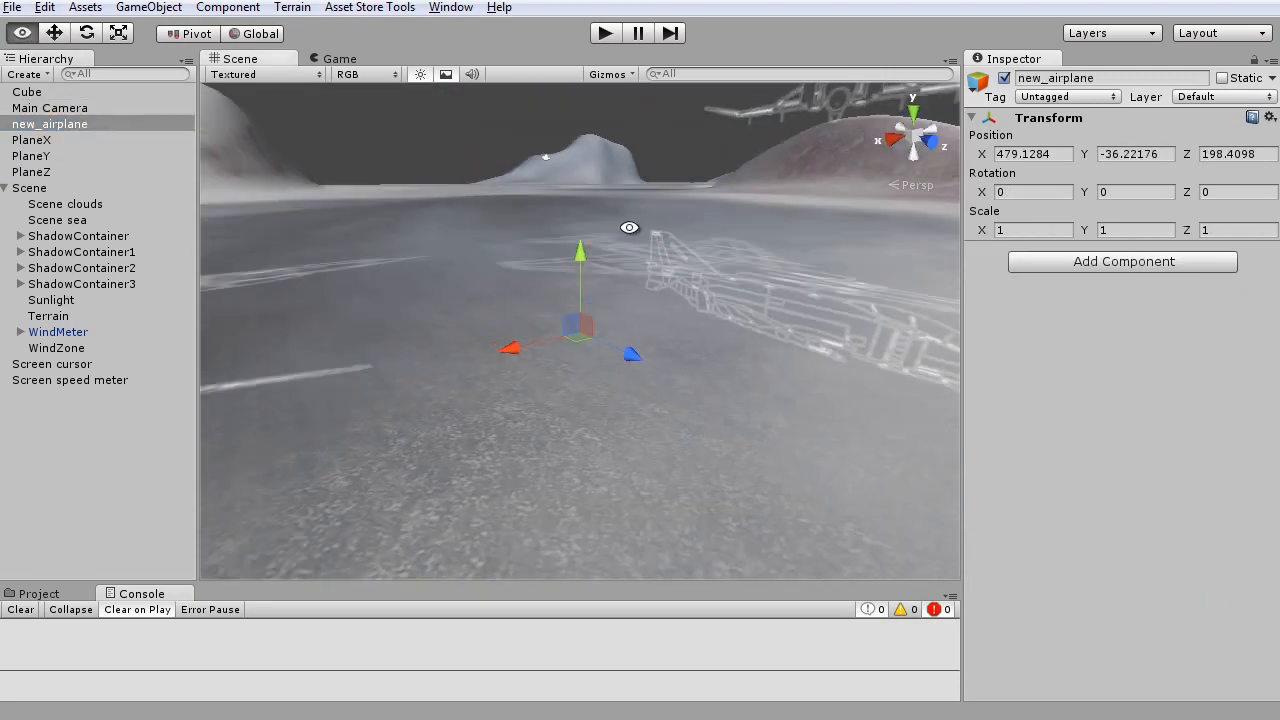
{"action": "left_click", "coordinate": [28, 92]}
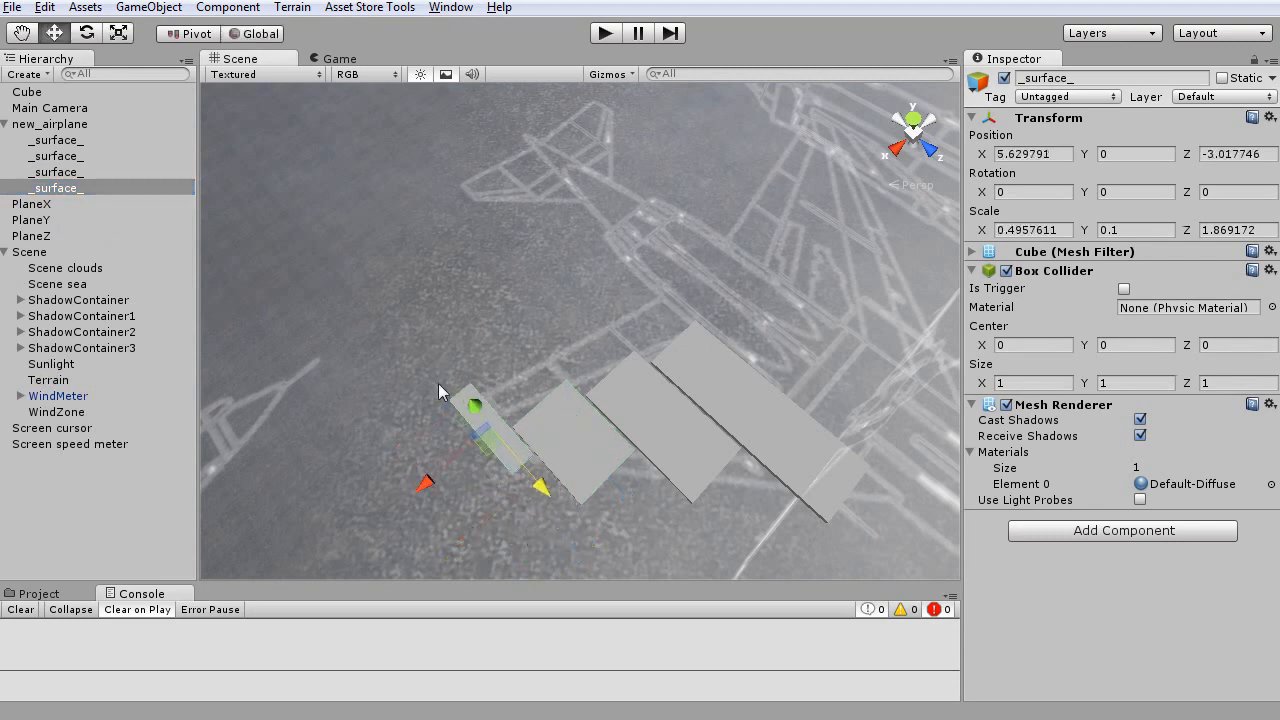
{"action": "left_click", "coordinate": [228, 8]}
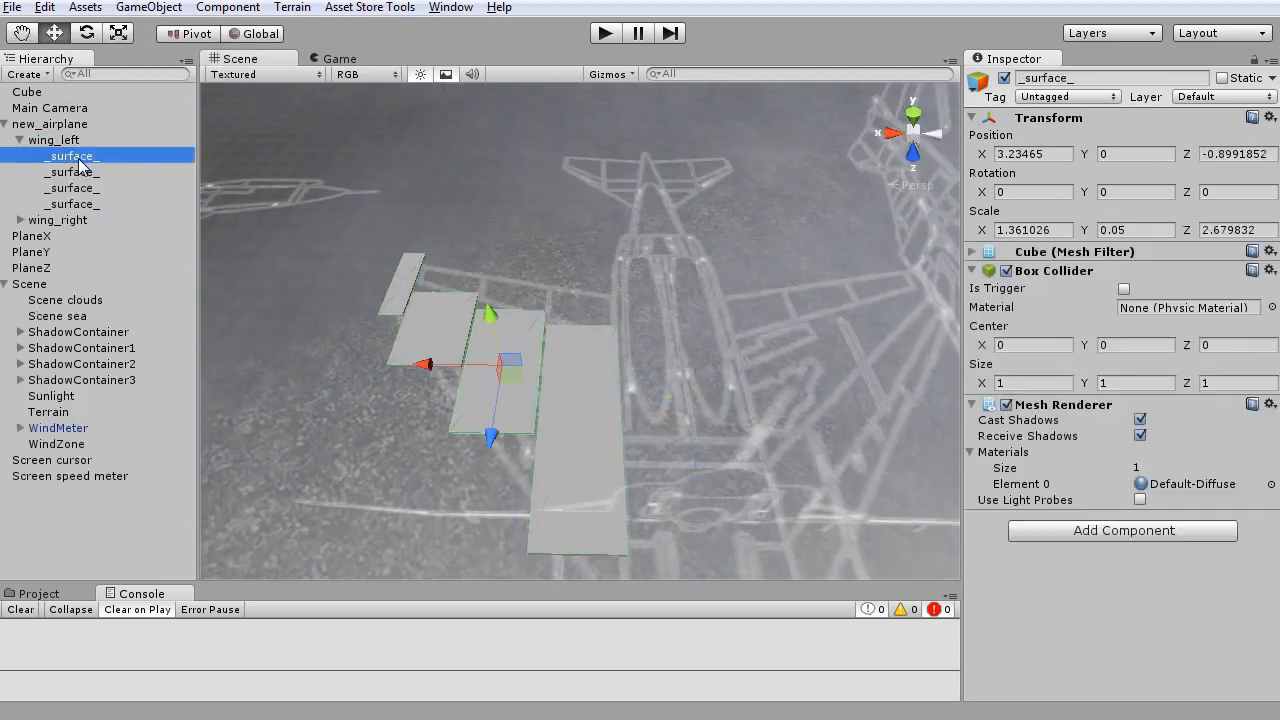
{"action": "left_click", "coordinate": [72, 204]}
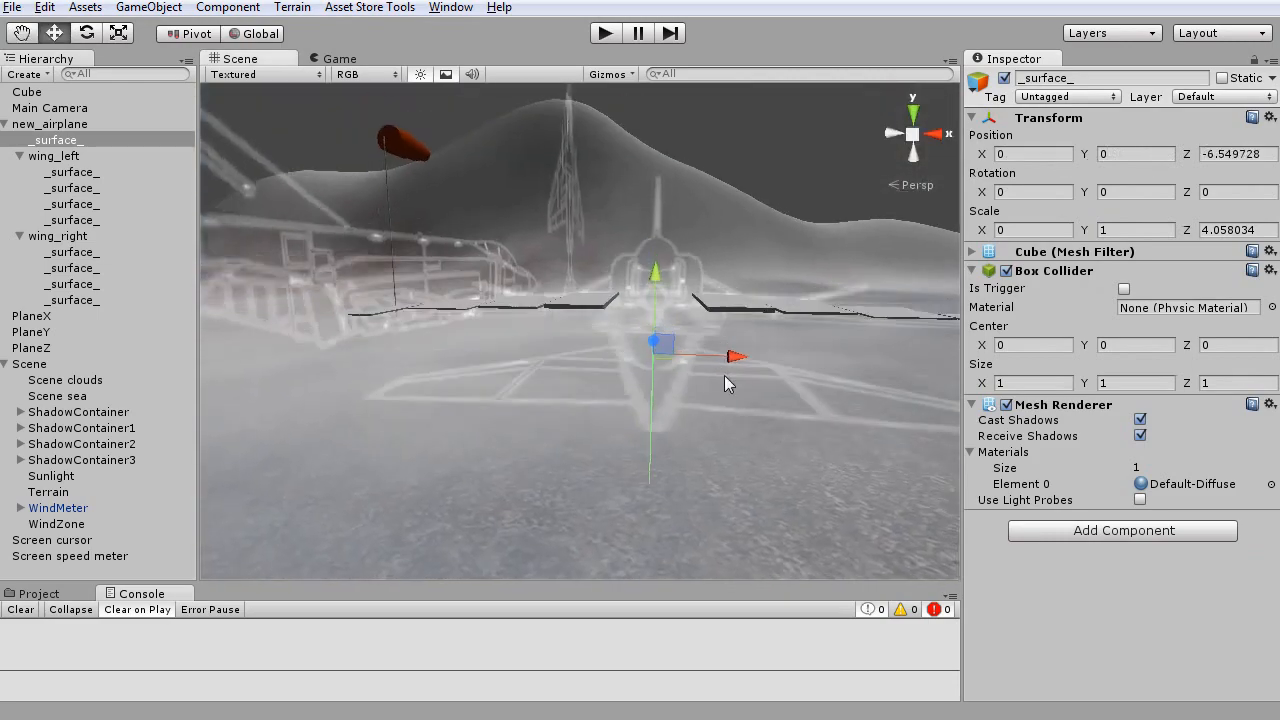
{"action": "left_click", "coordinate": [32, 316]}
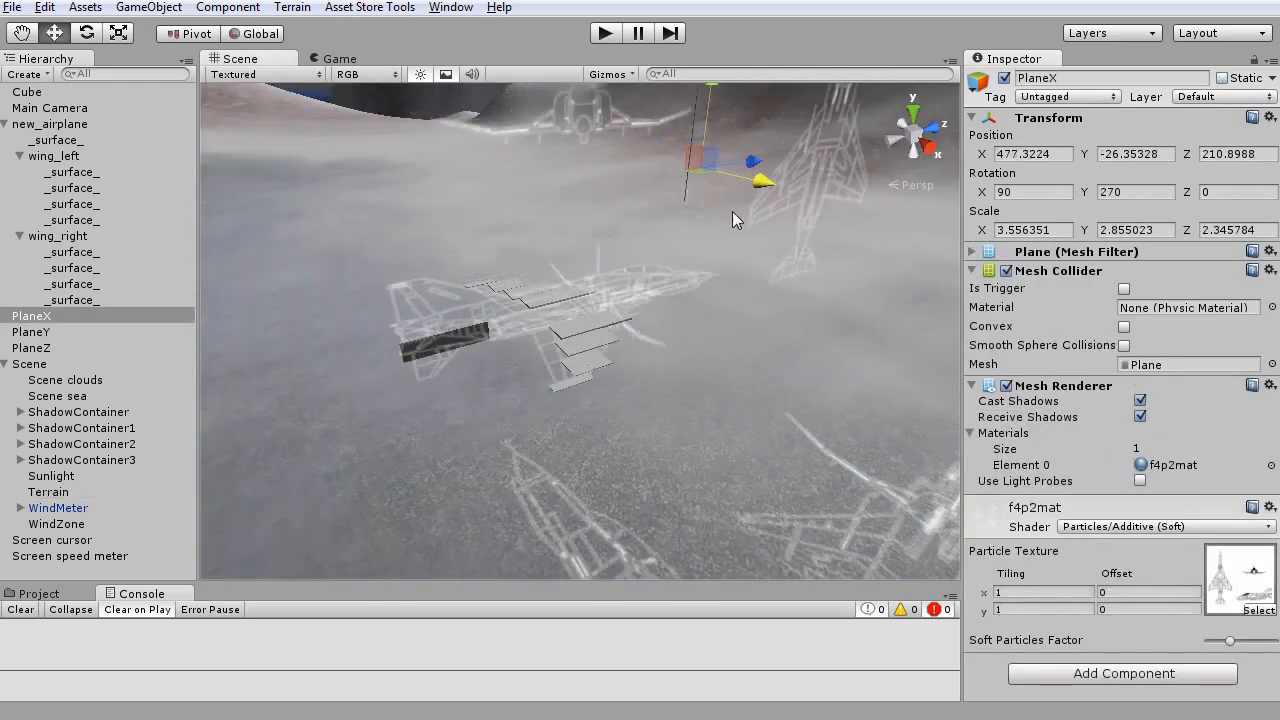
- Add tail_h_left, tail_h_right and tail_v groups with _surface_ cubes over the tail drawing
{"action": "left_click", "coordinate": [56, 156]}
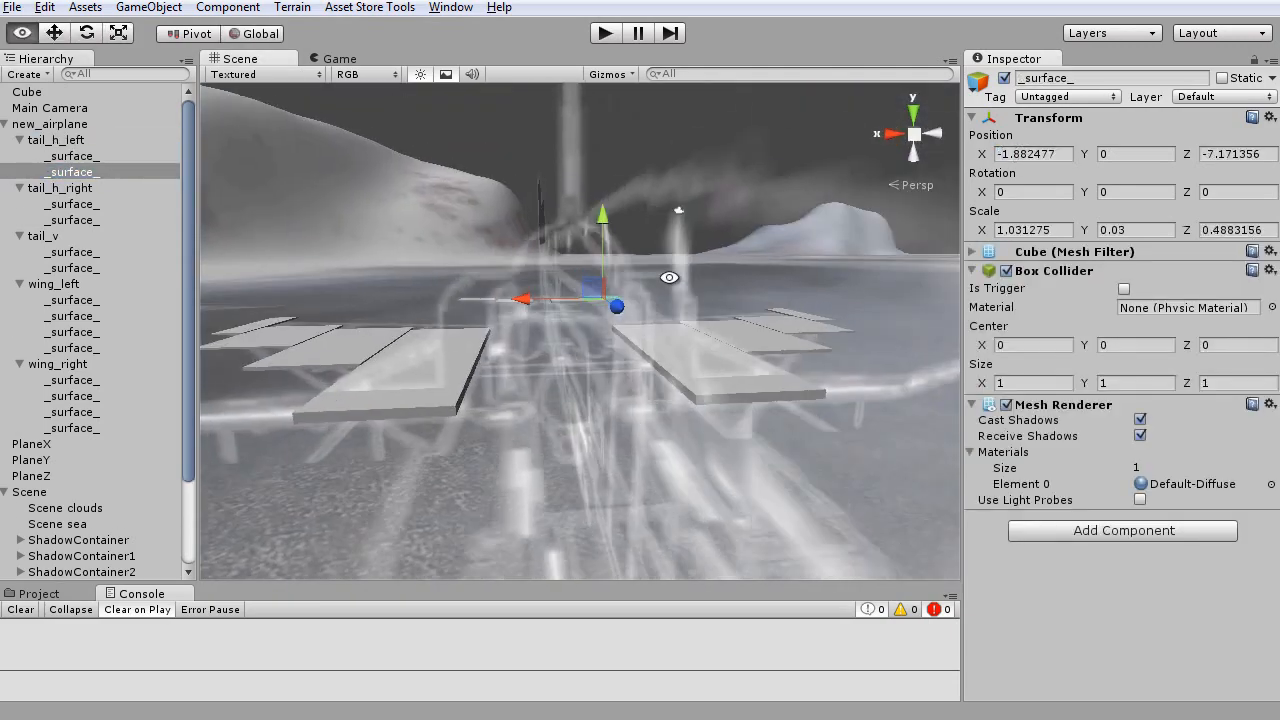
{"action": "left_click", "coordinate": [56, 140]}
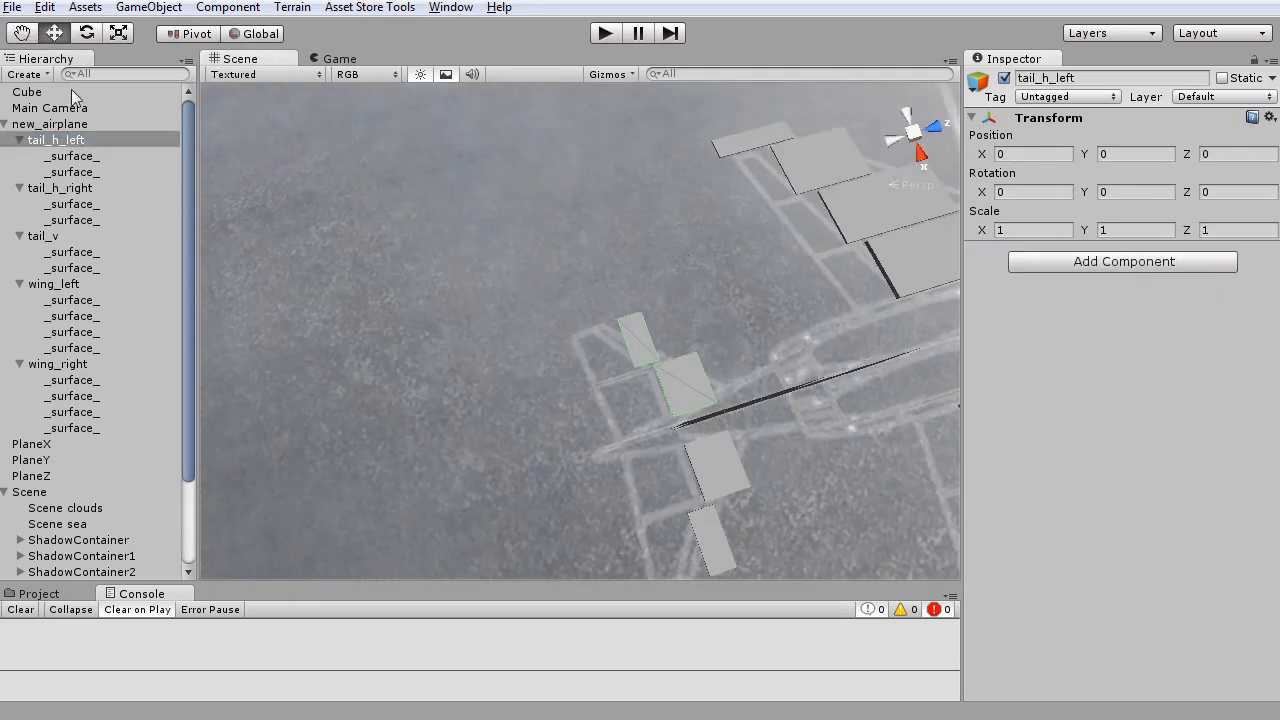
{"action": "left_click", "coordinate": [88, 236]}
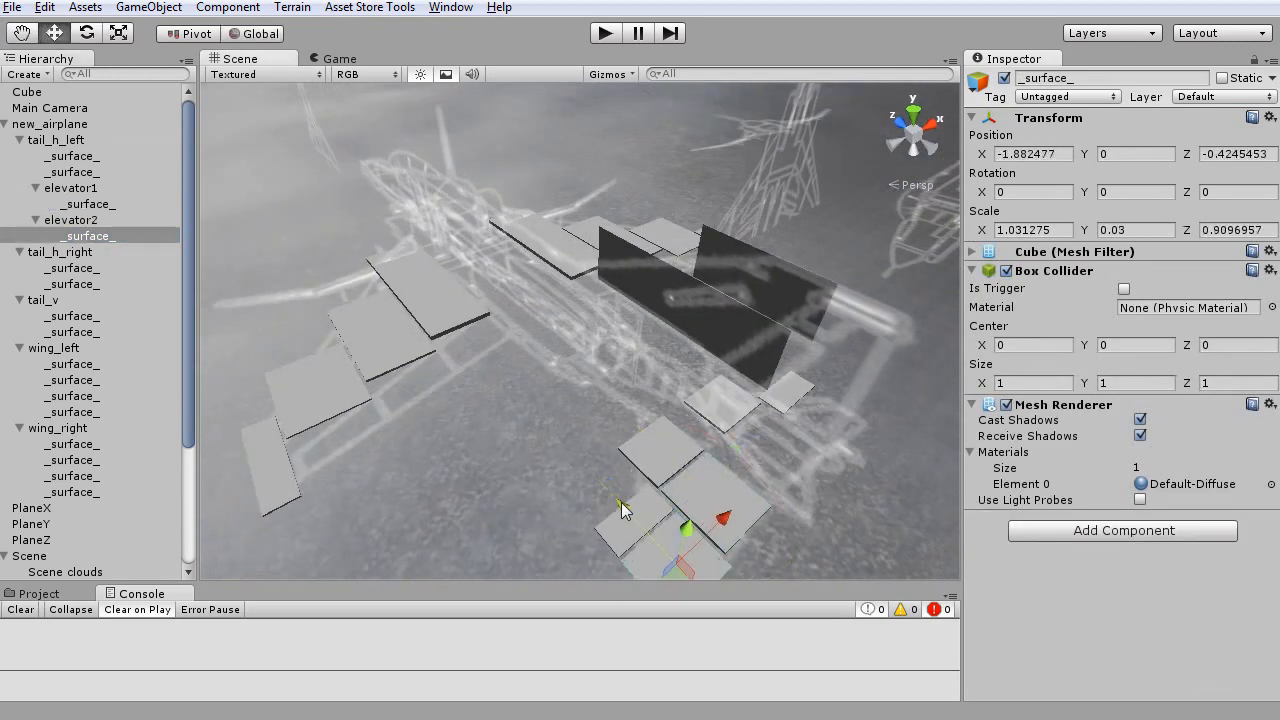
- Add elevator, rudder and aileron pivot objects holding their flat box surfaces
{"action": "left_click", "coordinate": [42, 364]}
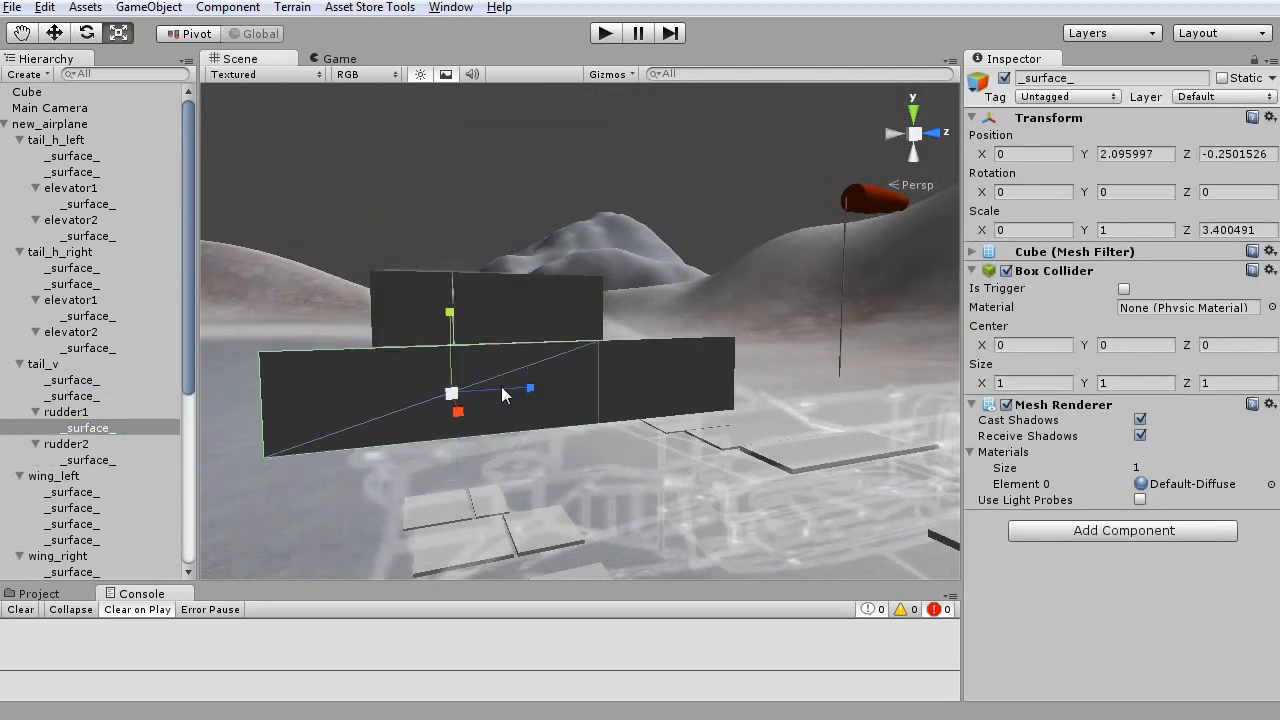
{"action": "left_click", "coordinate": [52, 398]}
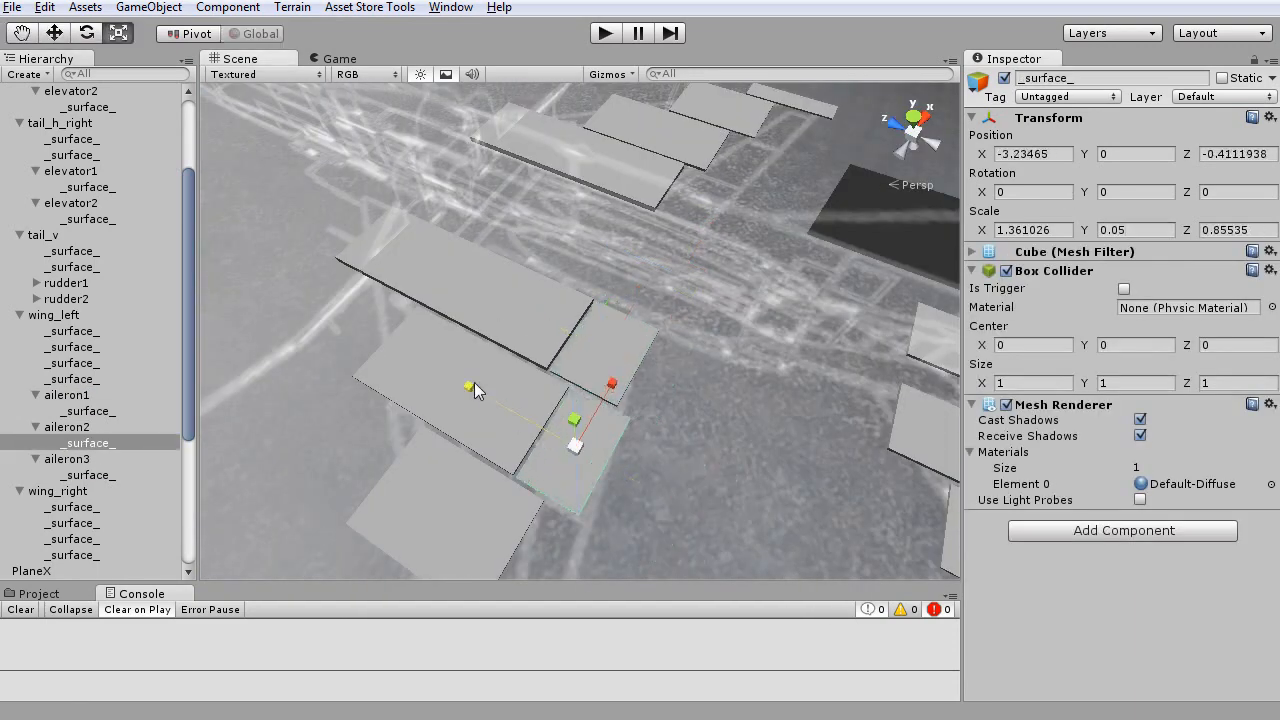
{"action": "left_click", "coordinate": [68, 522]}
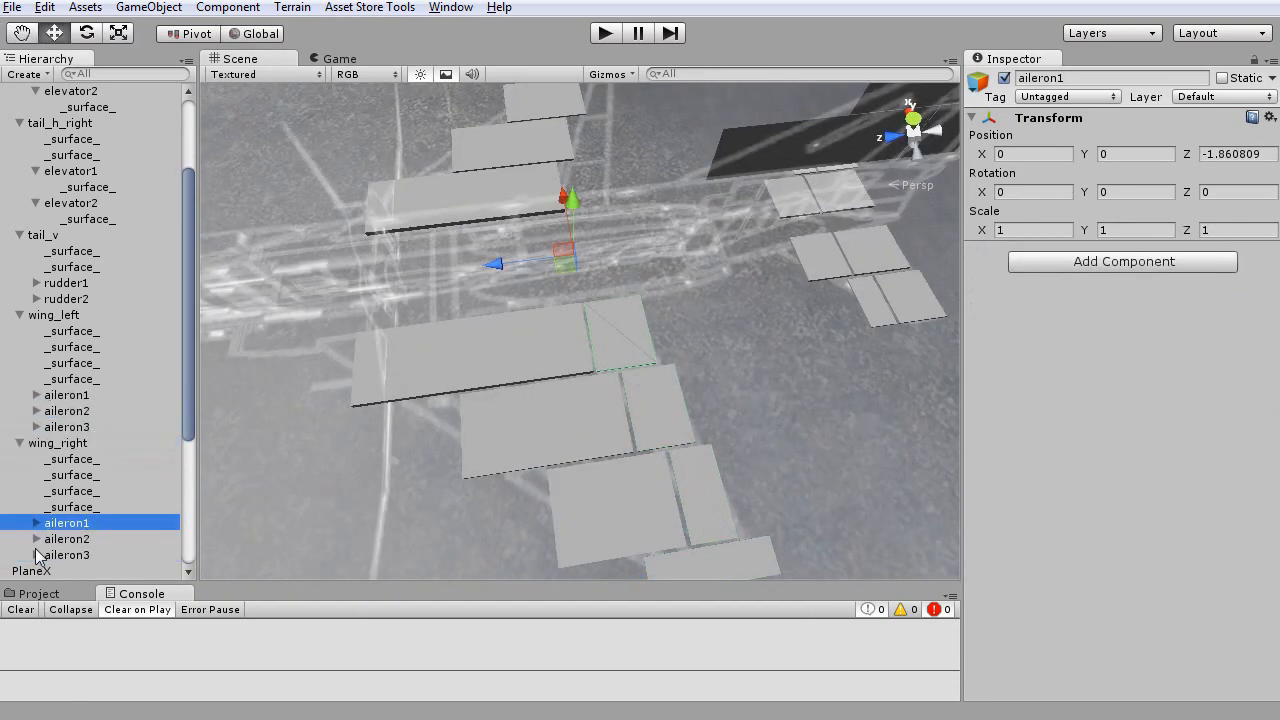
- Rename elevator, aileron and rudder pivots as name_pivot_right_axis1:group_axis1min:-20_axis1max:20 and add two drive objects
{"action": "left_click", "coordinate": [32, 412]}
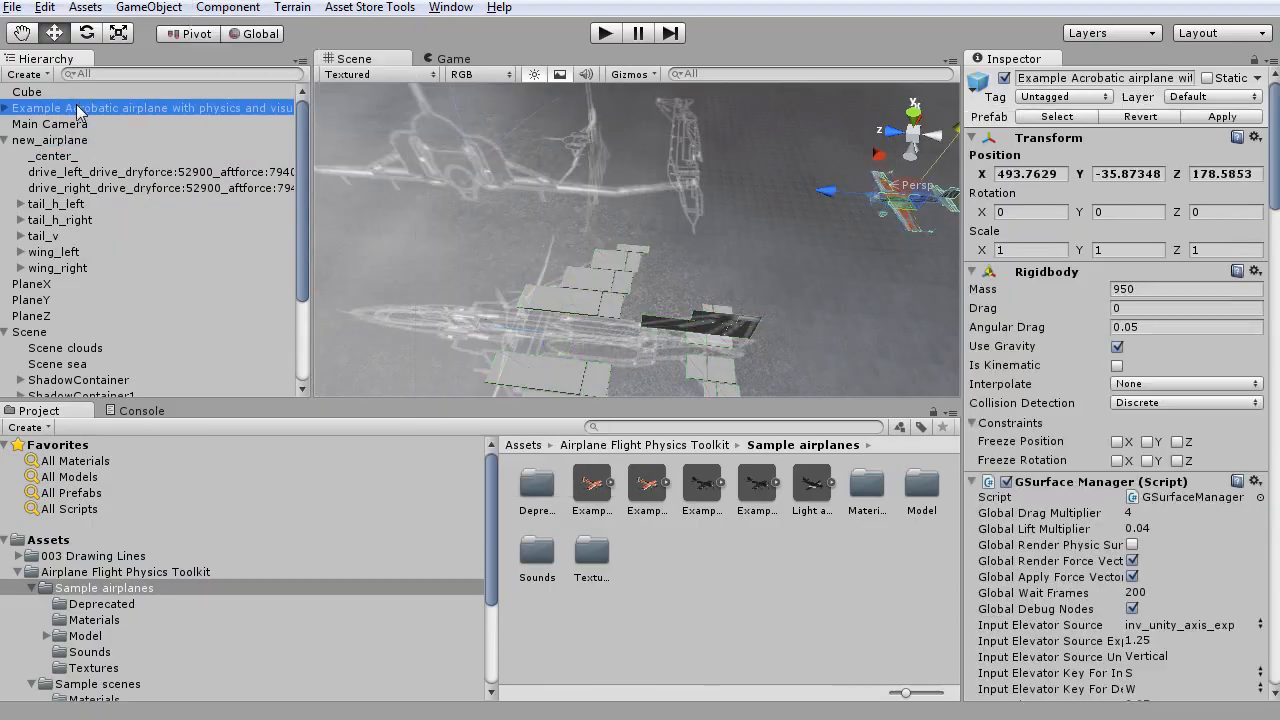
{"action": "left_click", "coordinate": [50, 124]}
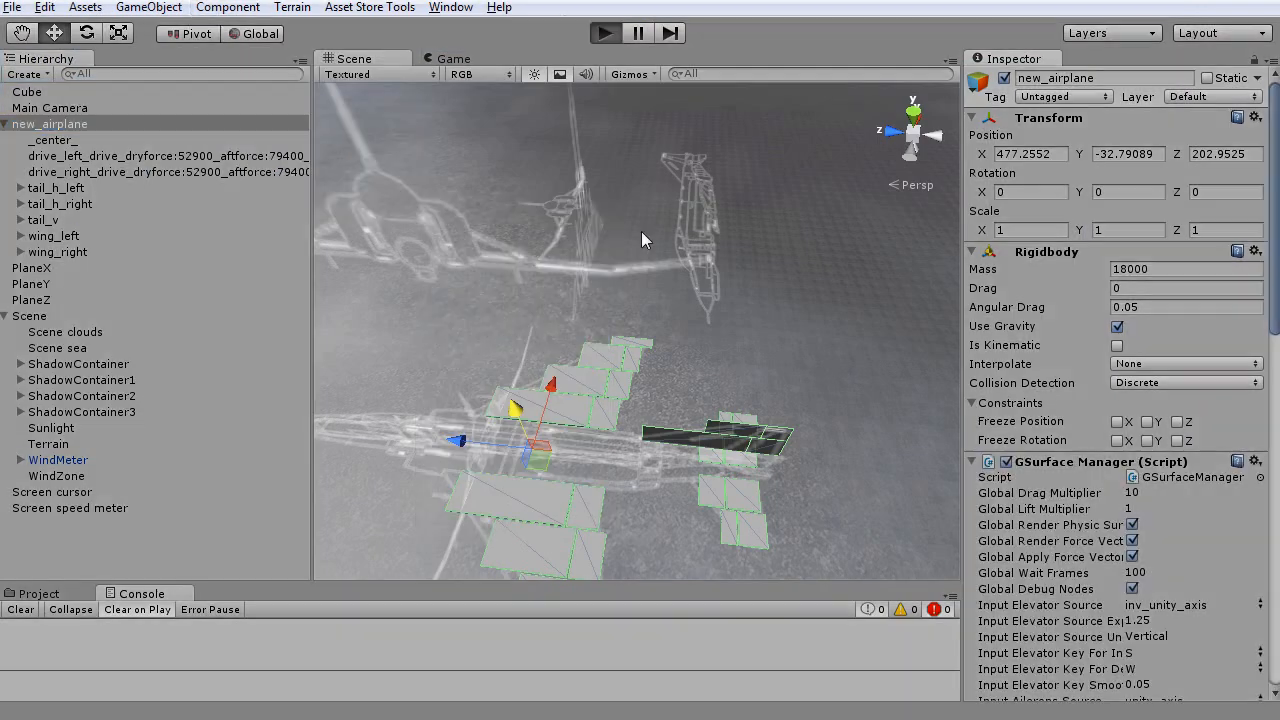
{"action": "left_click", "coordinate": [228, 8]}
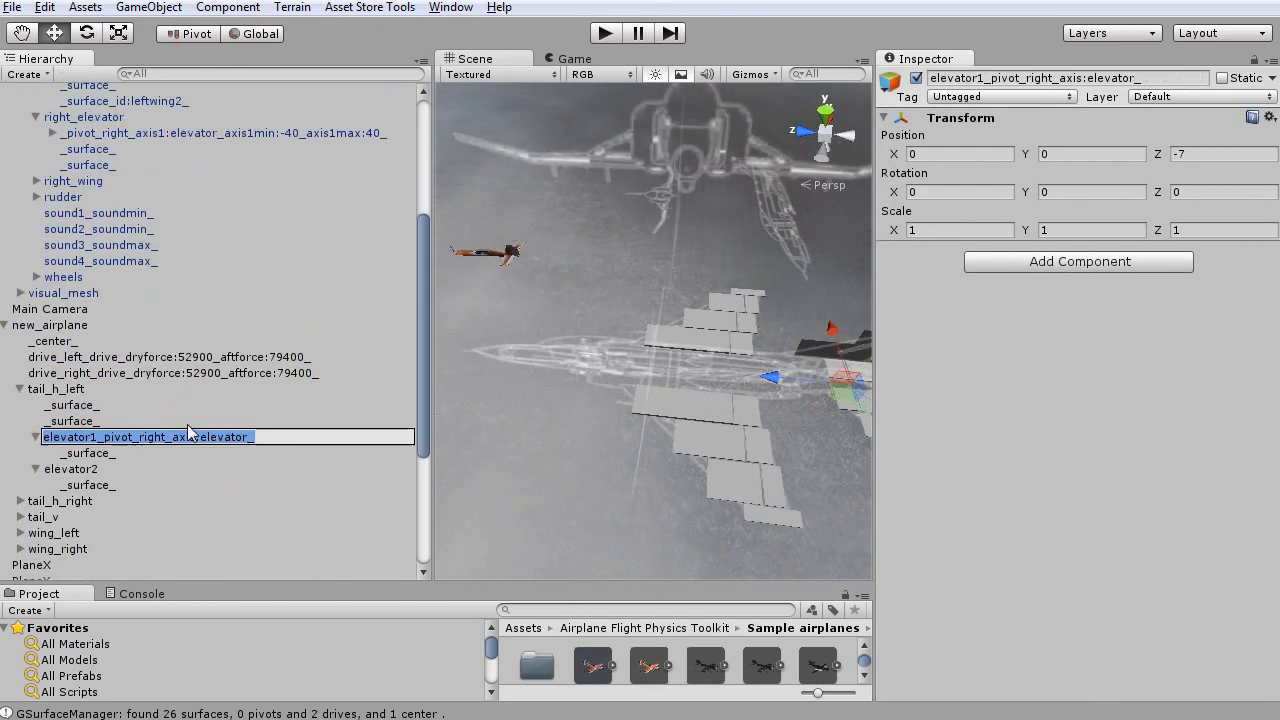
{"action": "left_click", "coordinate": [70, 518]}
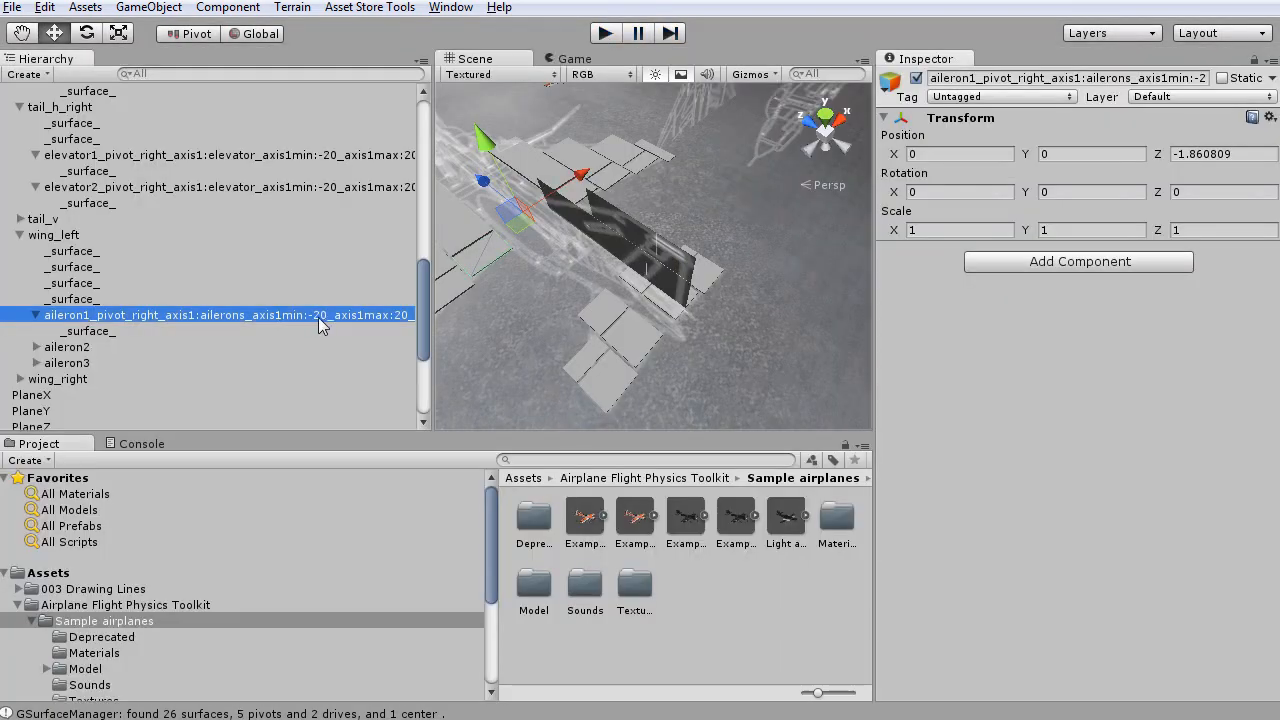
{"action": "left_click", "coordinate": [604, 32]}
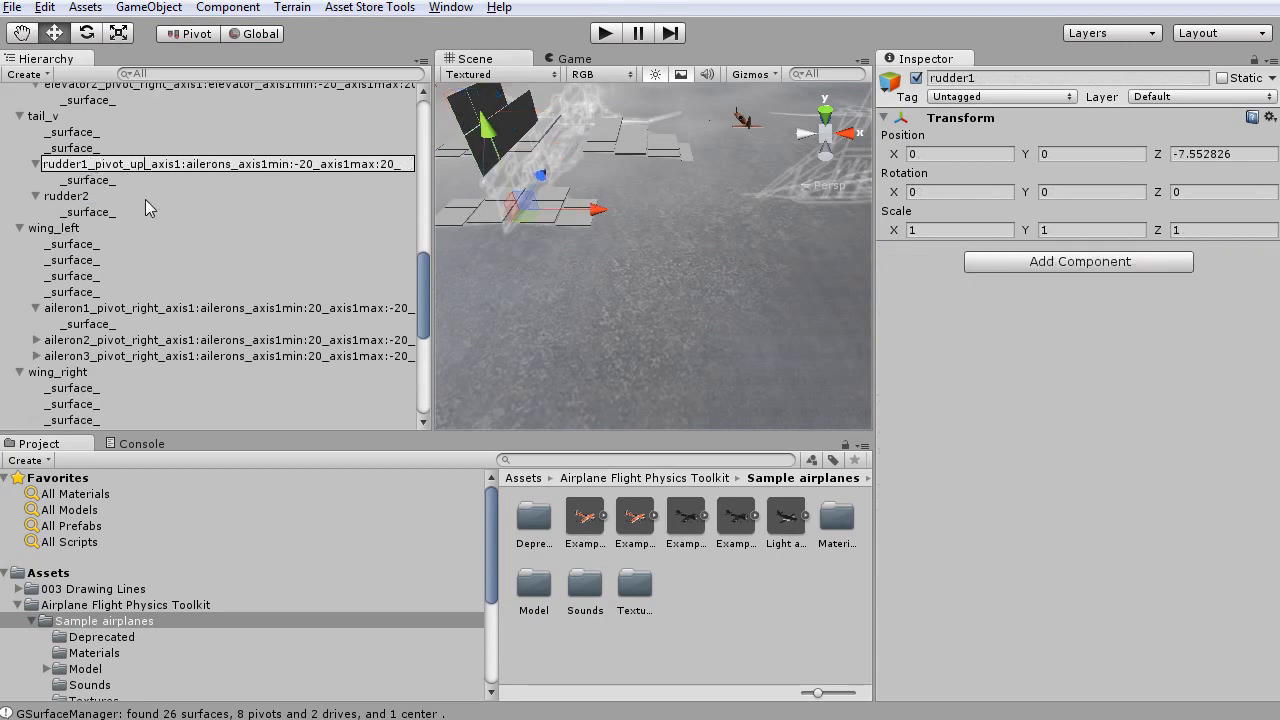
- Add a wheels group with front, left and right wheel pivots carrying Wheel Colliders, then test-fly briefly in Play mode
{"action": "left_click", "coordinate": [604, 32]}
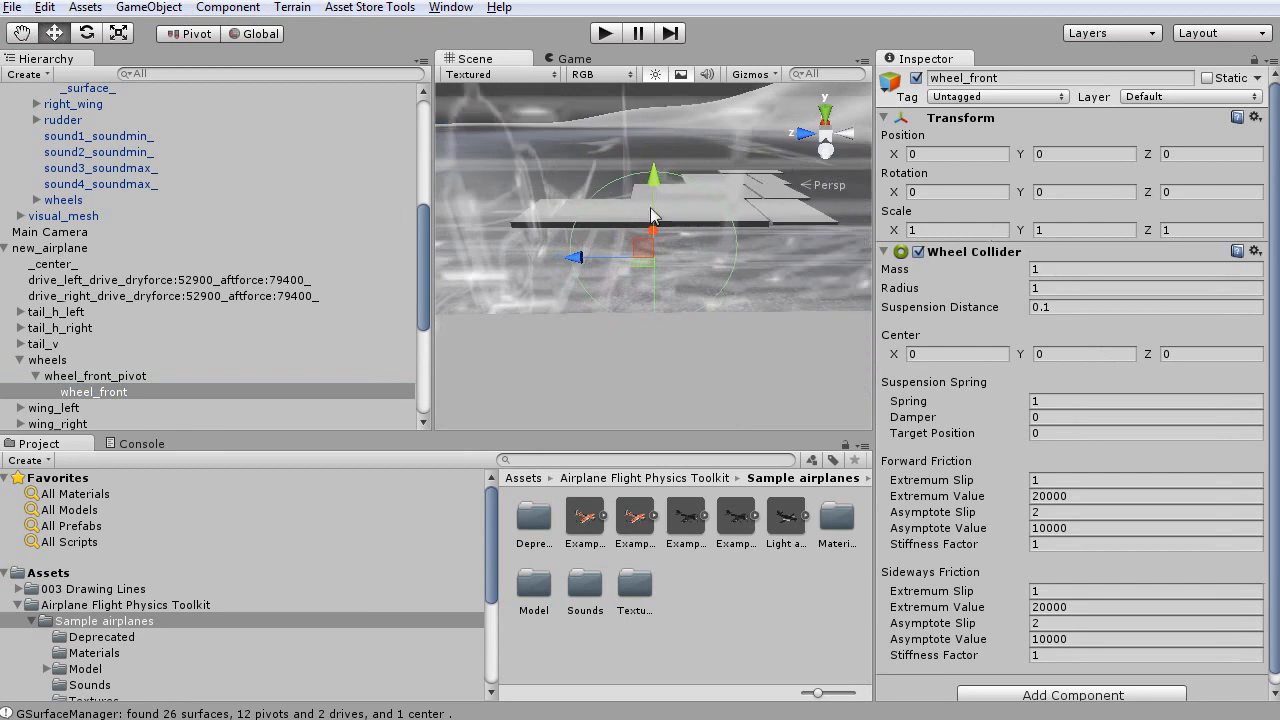
{"action": "left_click", "coordinate": [96, 376]}
{"action": "type", "text": "0.4"}
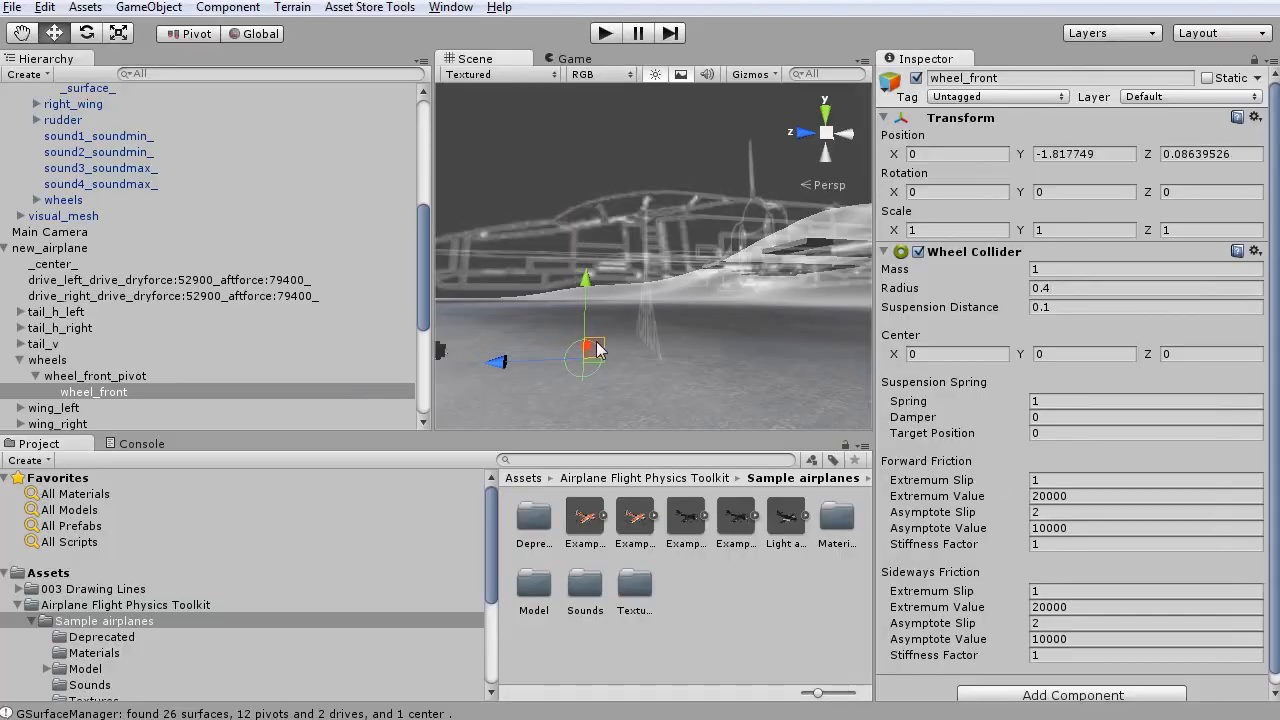
{"action": "left_click", "coordinate": [92, 348]}
{"action": "type", "text": "wheel_right_pivot"}
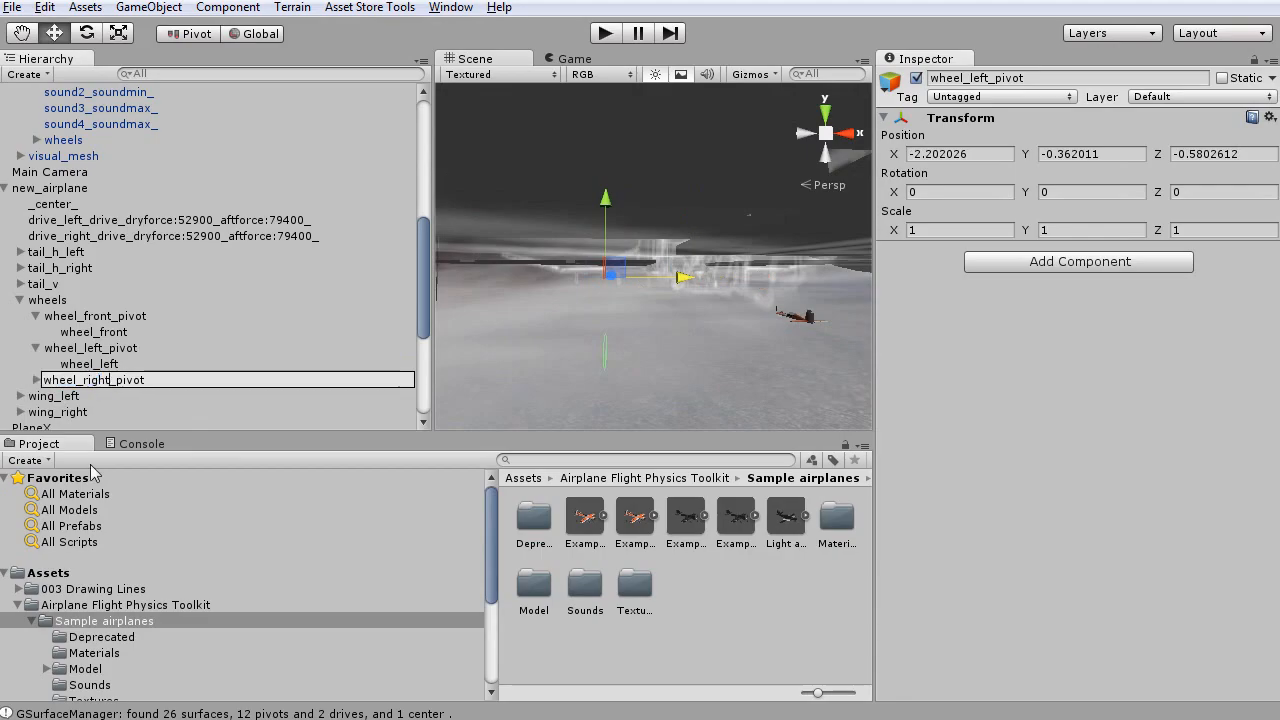
{"action": "left_click", "coordinate": [604, 32]}
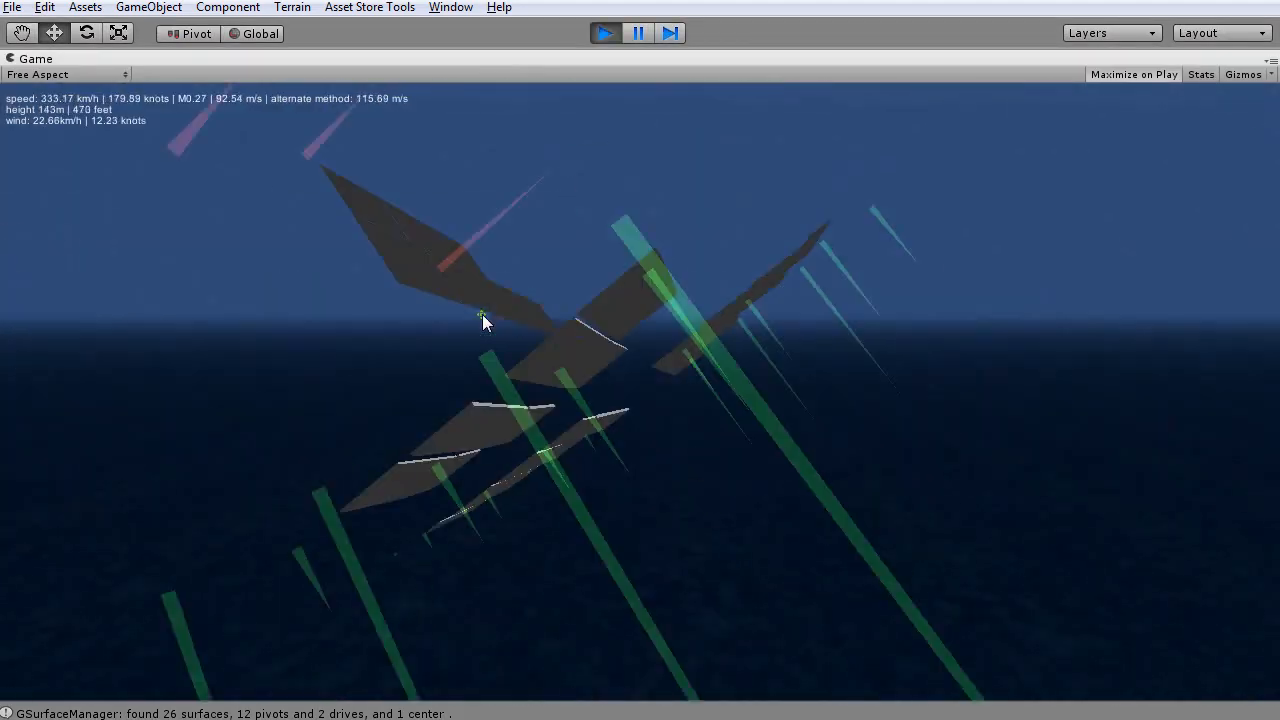
{"action": "left_click", "coordinate": [604, 32]}
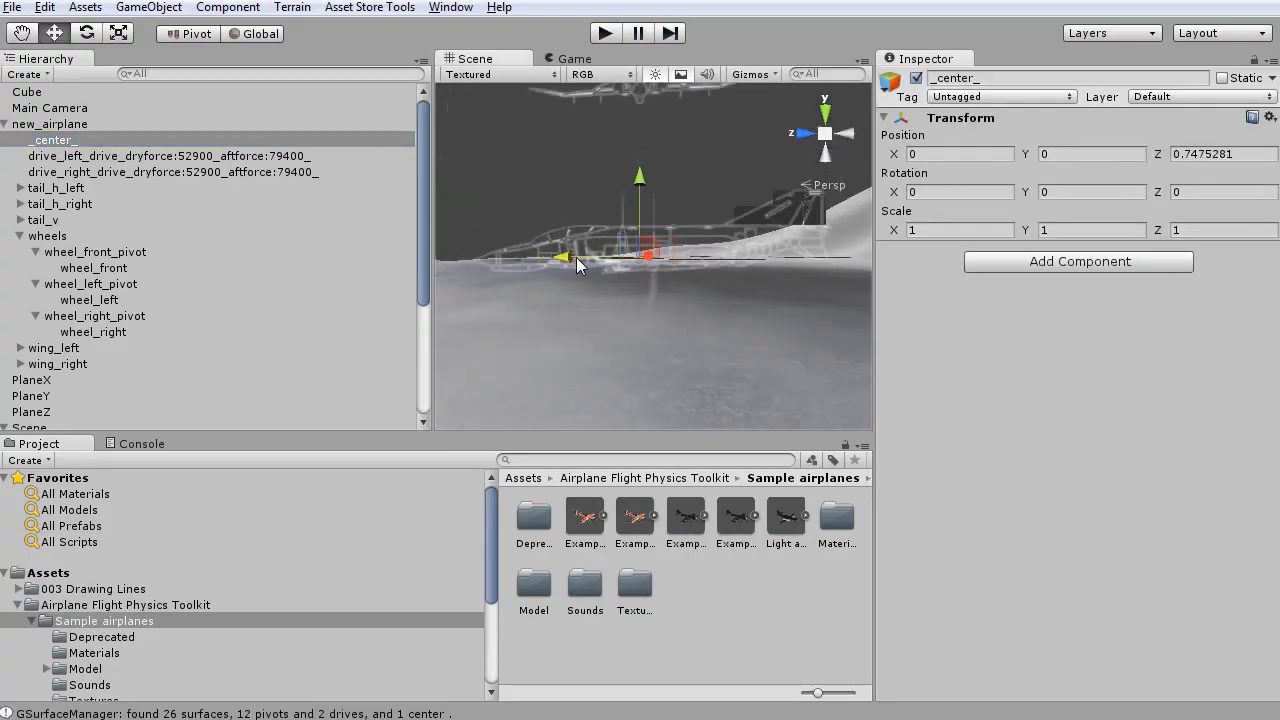
- Reposition the wing_left surfaces and pivots to the blueprint and widen the elevator pivots' axis1min/axis1max limits
{"action": "left_click", "coordinate": [604, 32]}
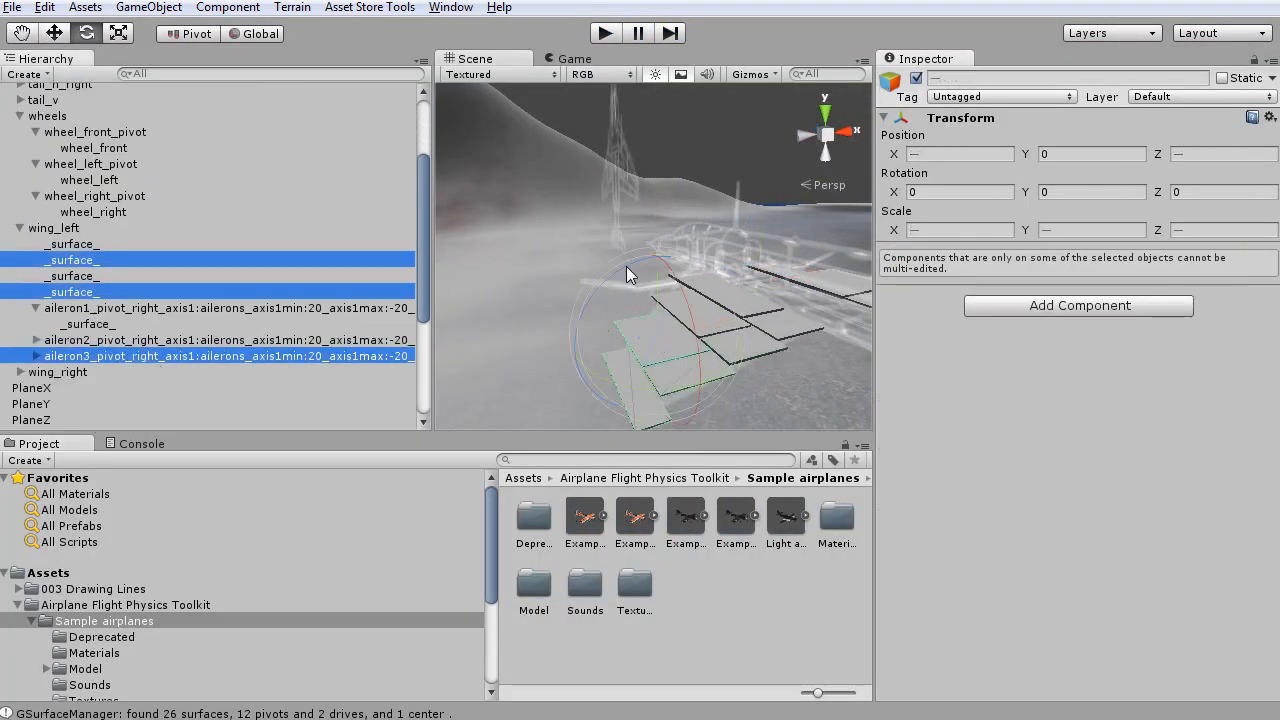
{"action": "left_click", "coordinate": [32, 420]}
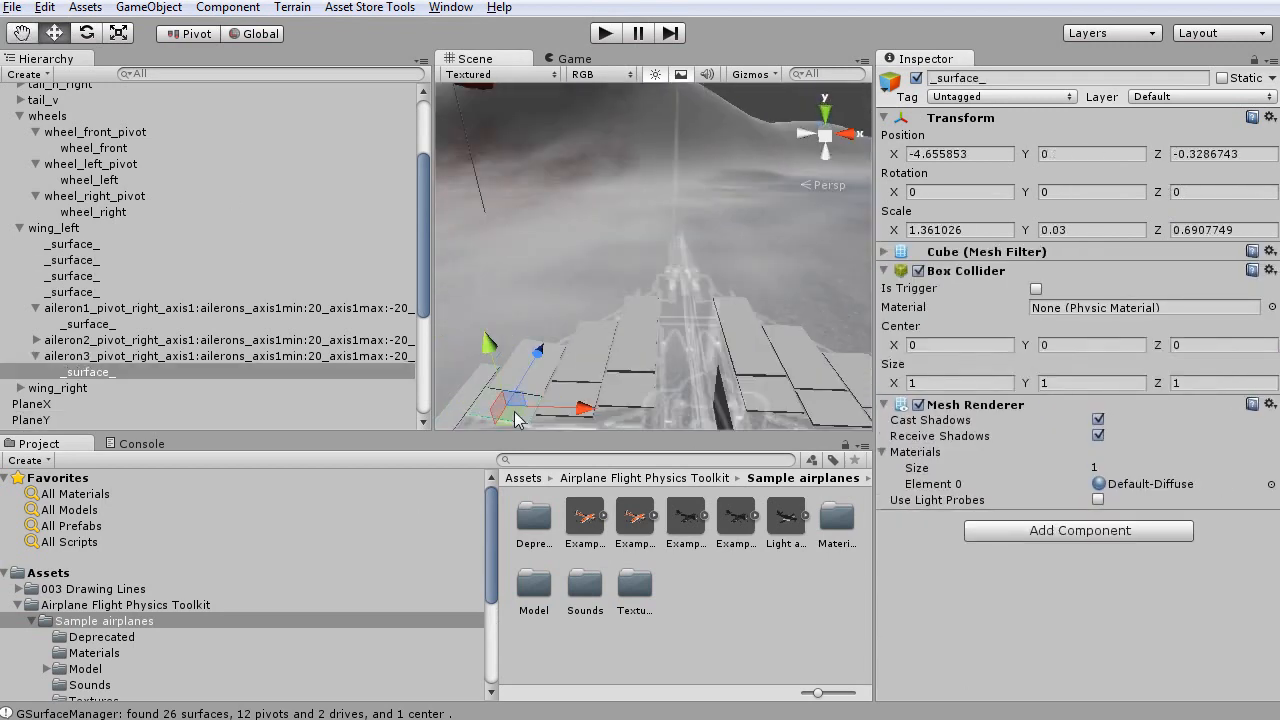
{"action": "left_click", "coordinate": [224, 372]}
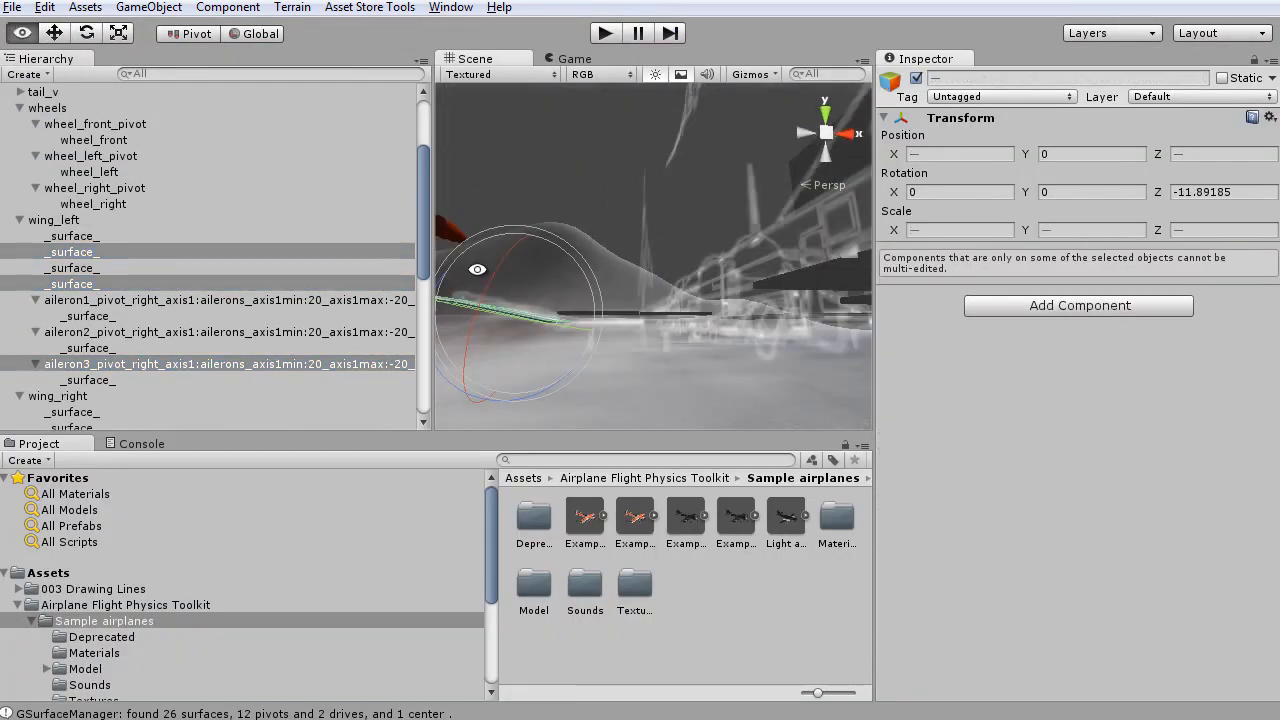
{"action": "left_click", "coordinate": [228, 364]}
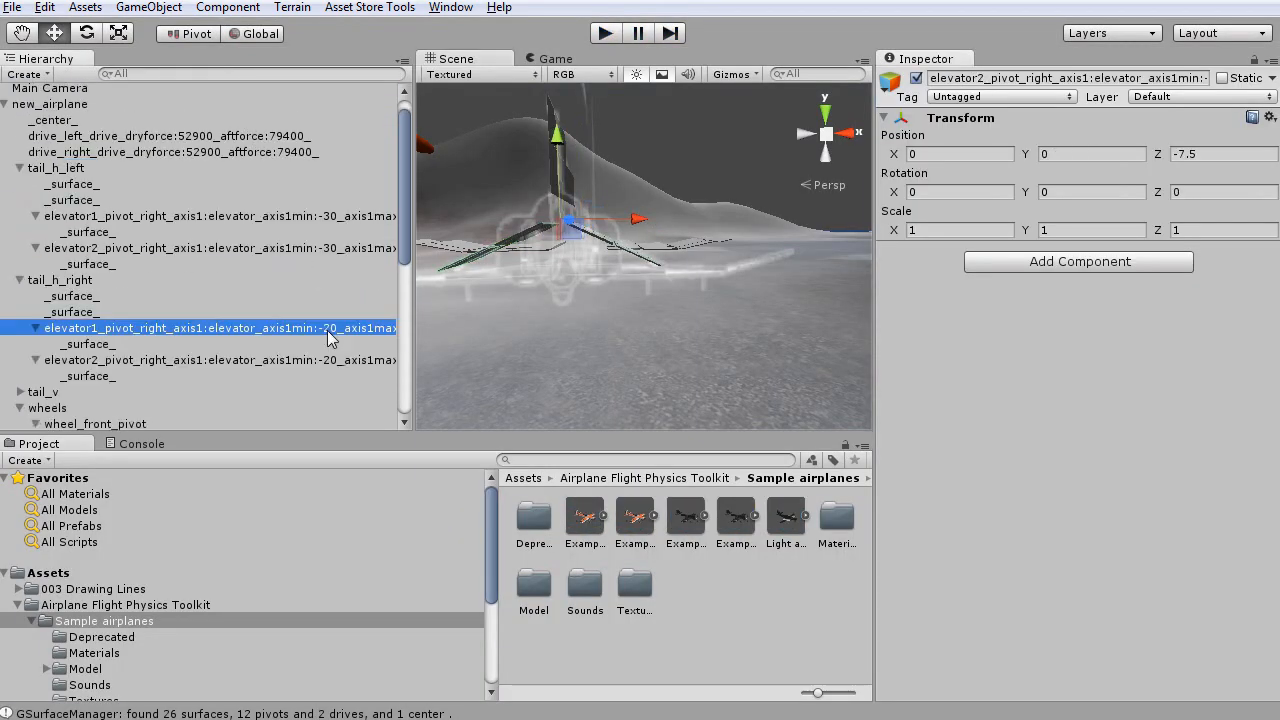
{"action": "left_click", "coordinate": [604, 32]}
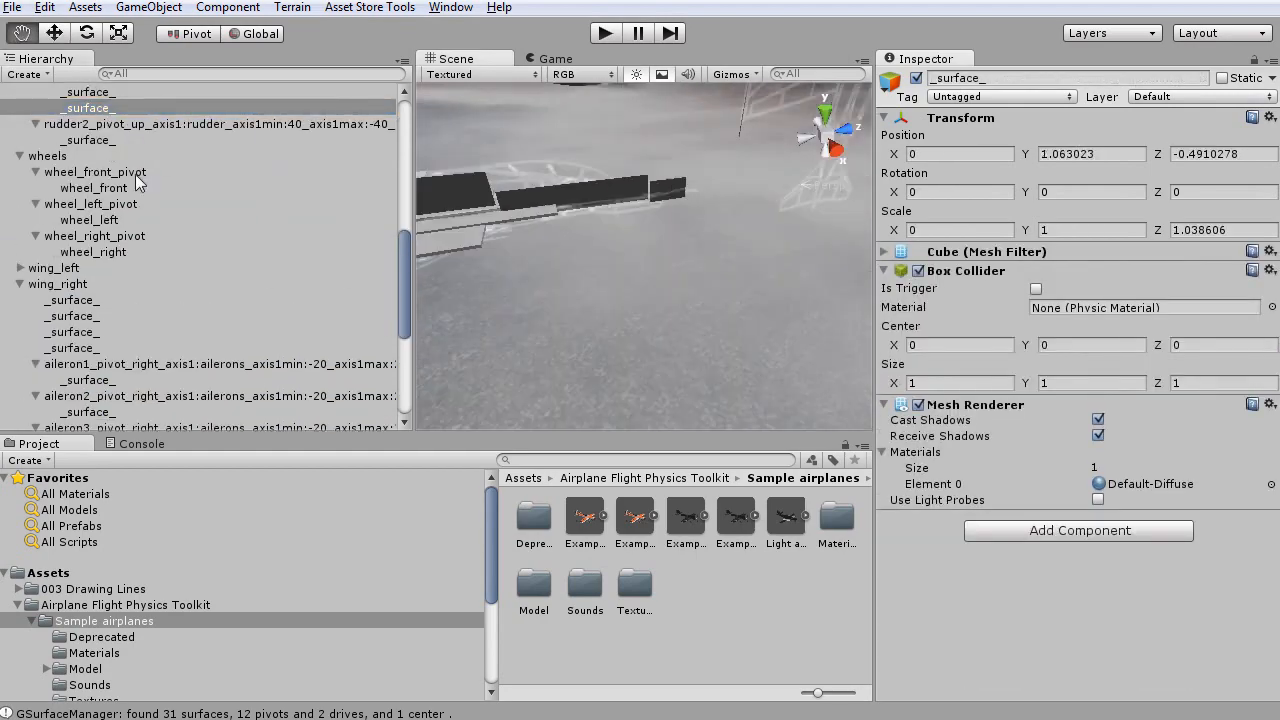
- Add Cylinder 'visual mark' children under each wheel and rename left/right pivots to wheelleft_pivot_front_axis1:gears_axis1min:0_axis1max:90
{"action": "left_click", "coordinate": [216, 312]}
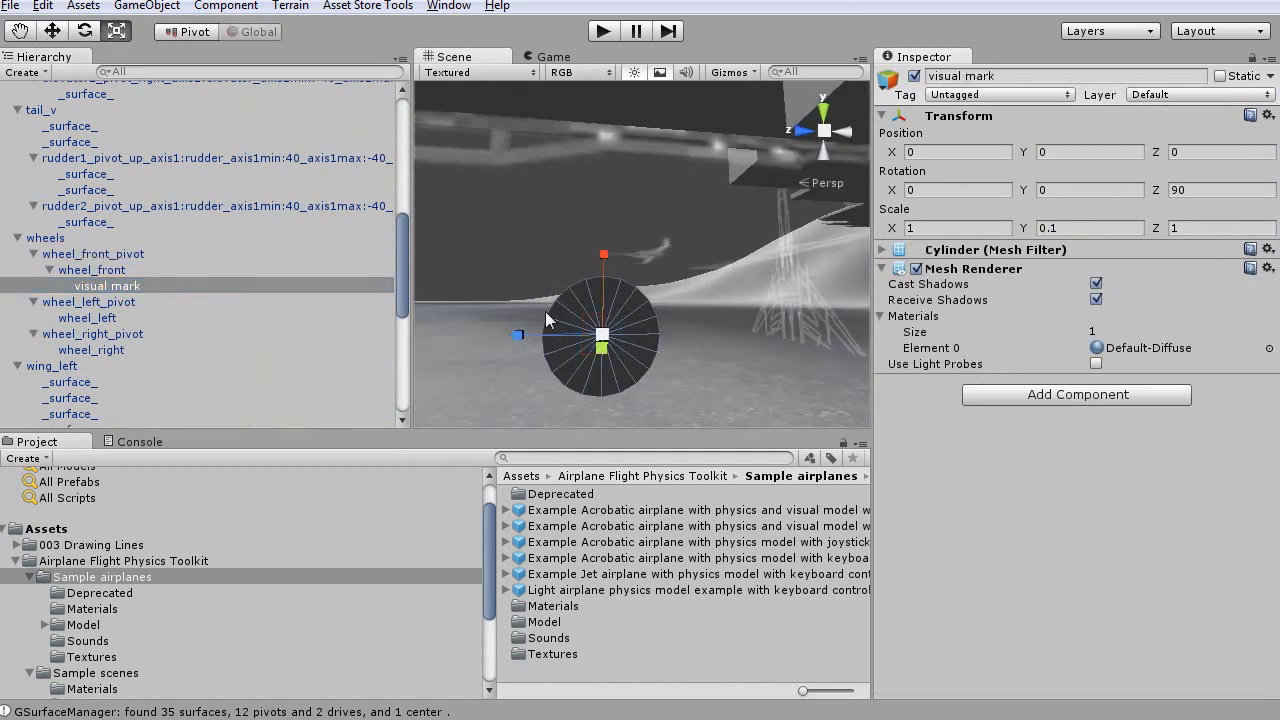
{"action": "left_click", "coordinate": [108, 332]}
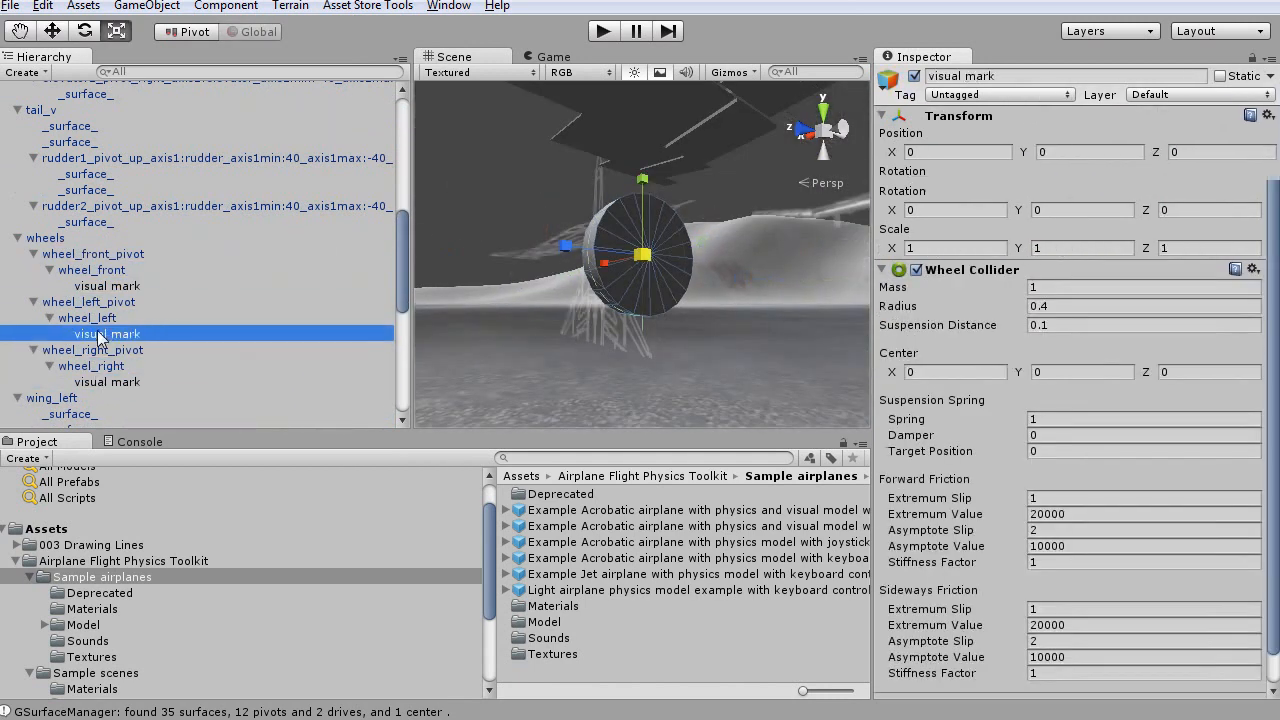
{"action": "left_click", "coordinate": [88, 300]}
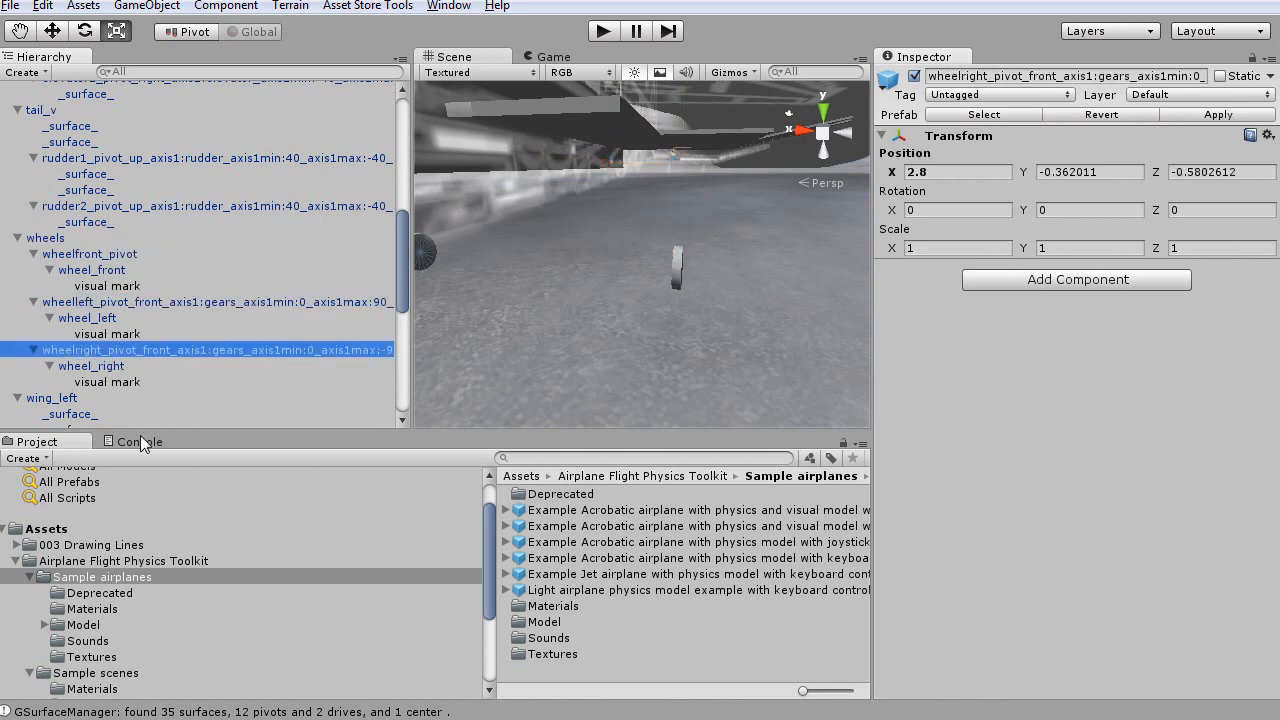
{"action": "mouse_move", "coordinate": [250, 344]}
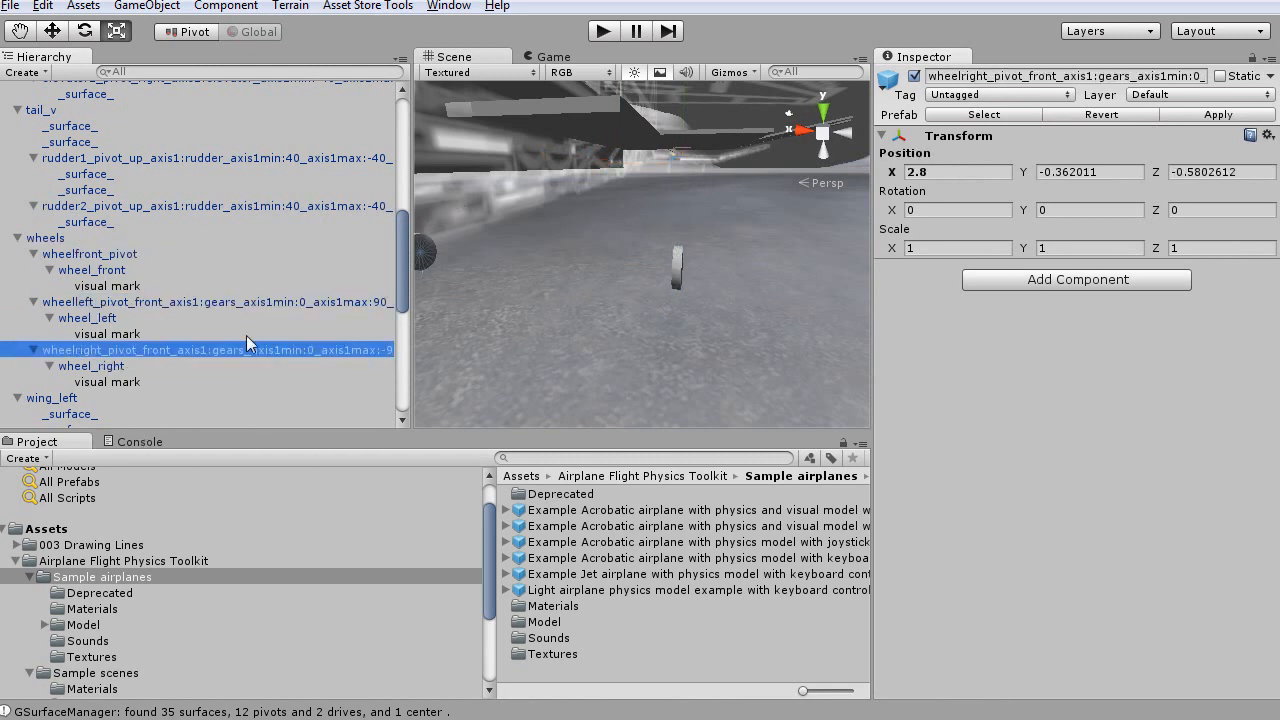